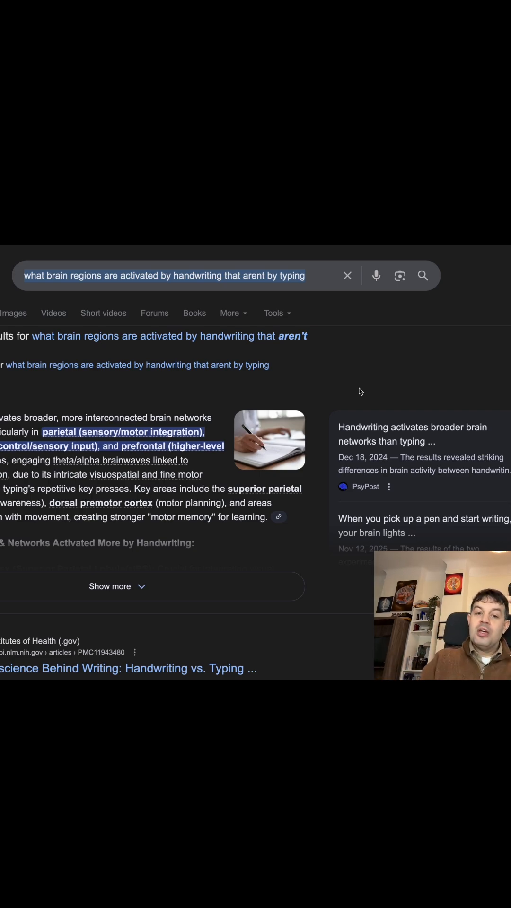
Step: Switch to the browser tab showing Google results defining 'limitedly'
click(28, 255)
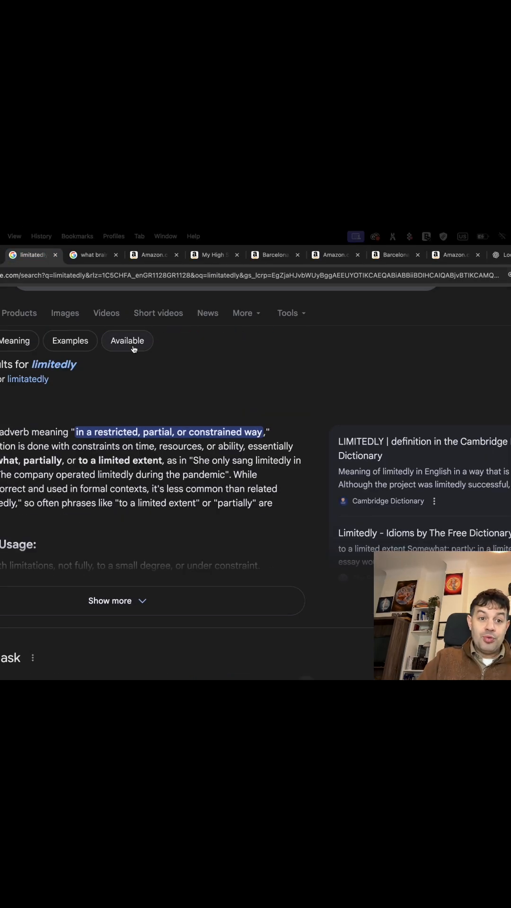
click(93, 255)
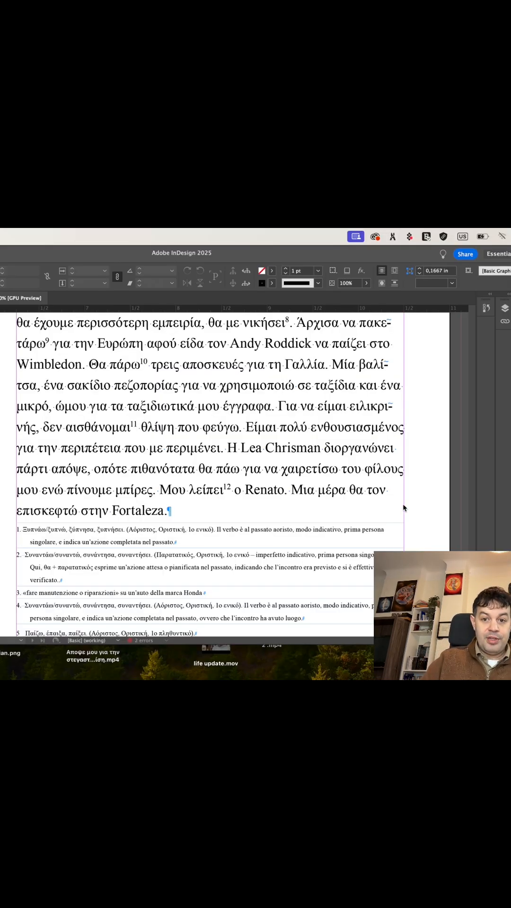
mouse_move(410, 531)
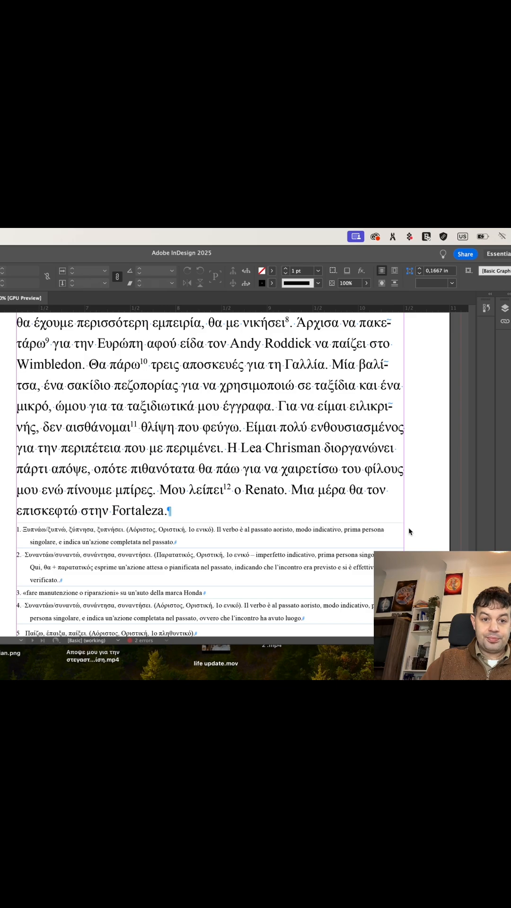